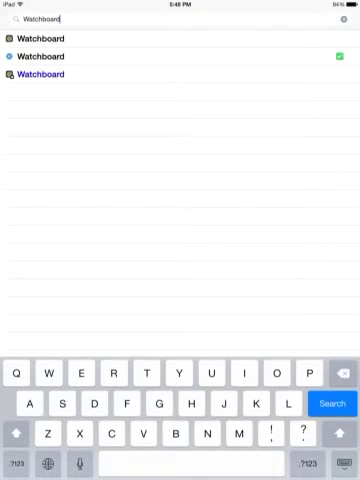
# - Search Cydia for the Watchboard package
pyautogui.click(40, 52)
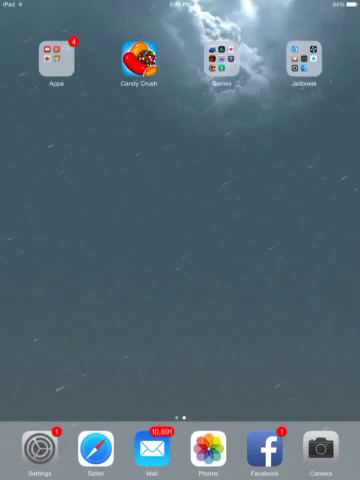
# - Activate WatchBoard's honeycomb grid of round labelled app icons from the home icon
pyautogui.click(40, 448)
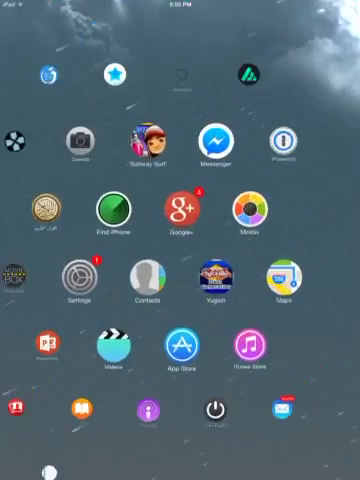
pyautogui.hscroll(-3)
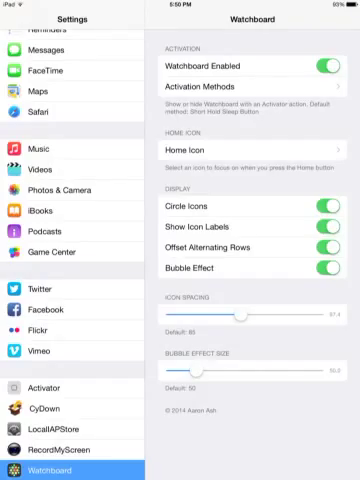
pyautogui.press('home')
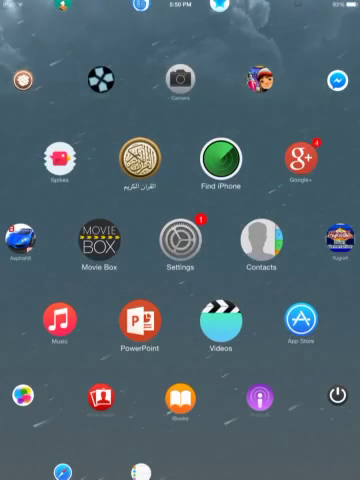
pyautogui.hscroll(-3)
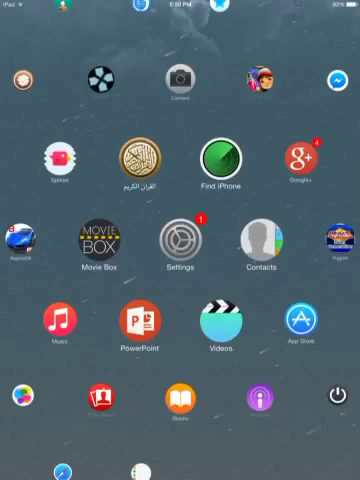
pyautogui.click(180, 240)
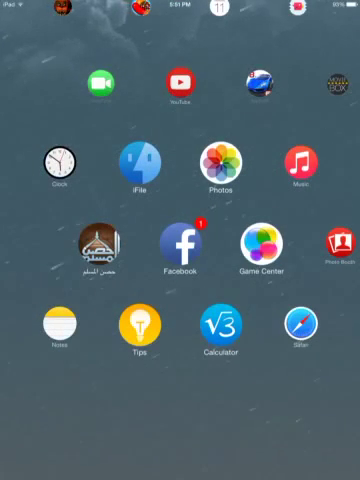
# - Browse the Home Icon picker's list of installed system applications
pyautogui.hscroll(-3)
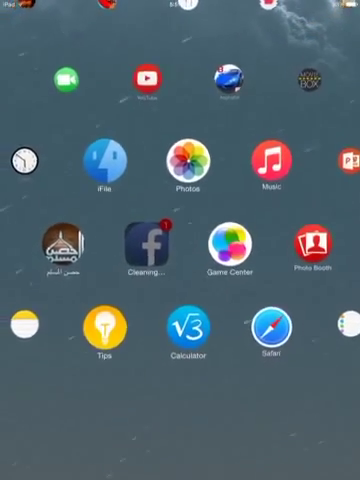
pyautogui.hscroll(-3)
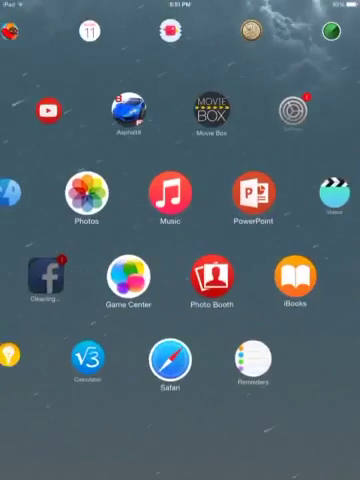
pyautogui.hscroll(-3)
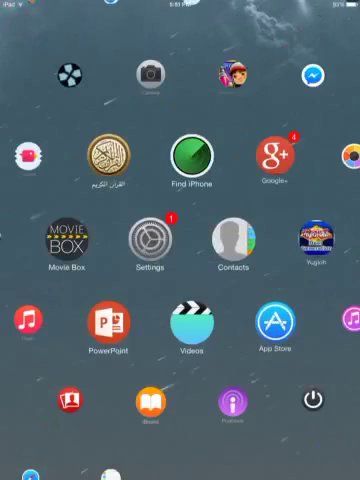
pyautogui.click(144, 244)
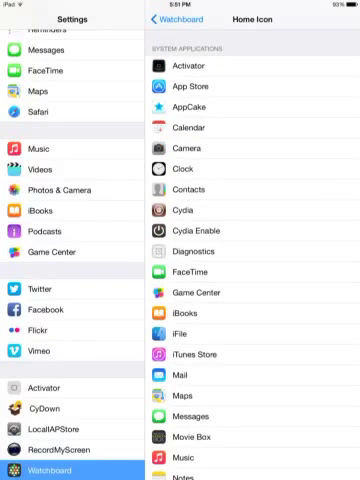
pyautogui.scroll(-3)
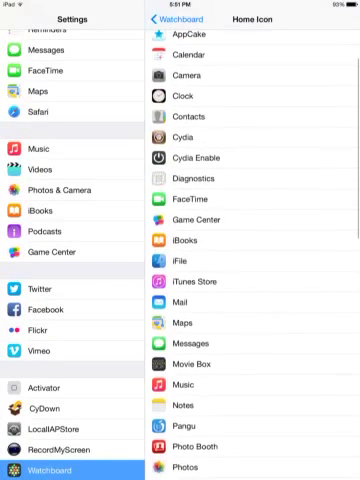
pyautogui.scroll(-3)
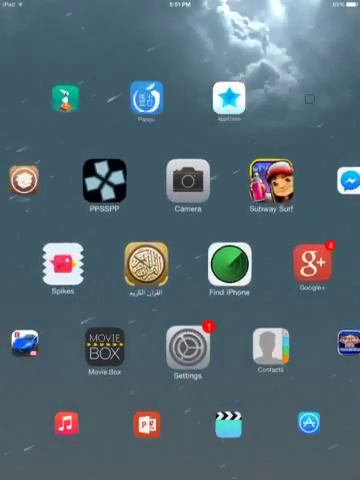
# - Disable Circle Icons and Show Icon Labels so the grid shows plain square icons
pyautogui.hscroll(-3)
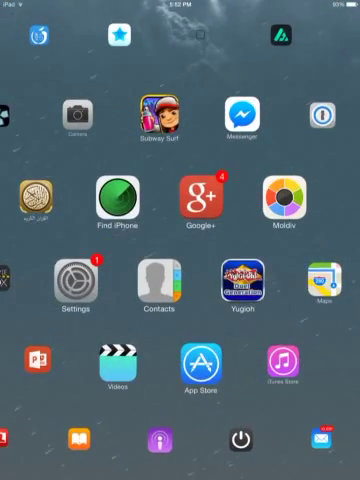
pyautogui.hscroll(-3)
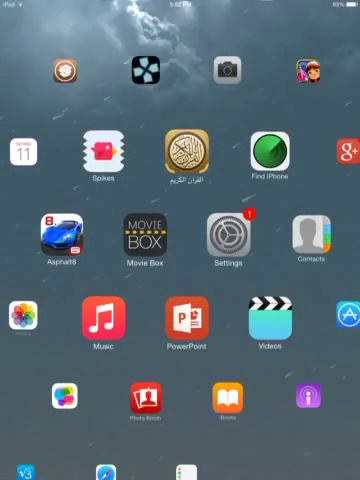
pyautogui.click(230, 236)
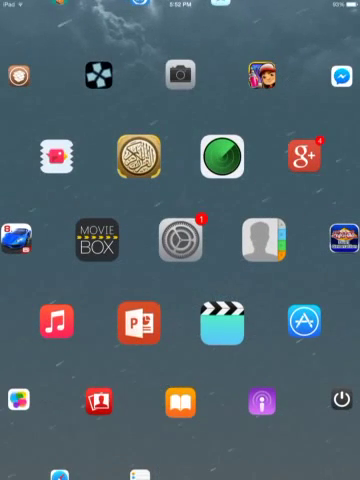
pyautogui.click(180, 238)
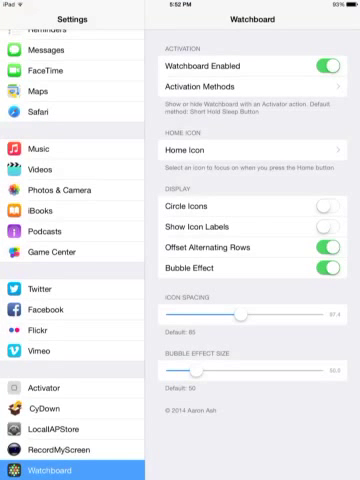
# - Disable Offset Alternating Rows and check the straight-row square grid
pyautogui.click(322, 246)
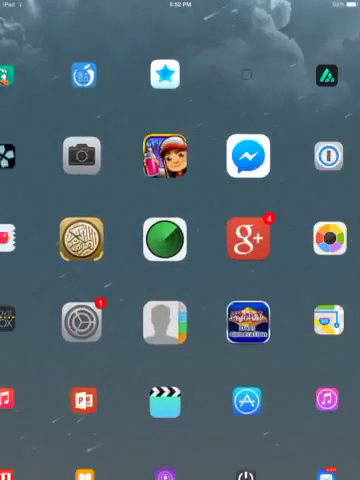
pyautogui.hscroll(-3)
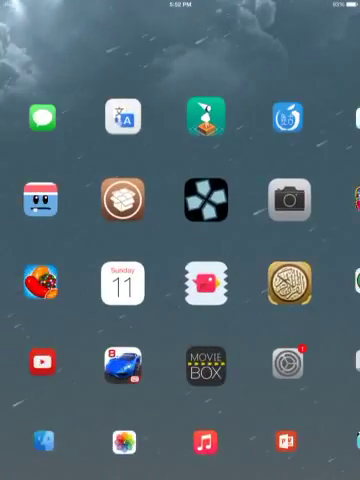
pyautogui.hscroll(-3)
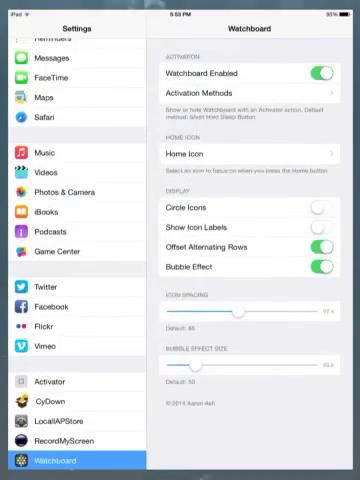
# - Disable Bubble Effect and view the flat grid of equal-sized square icons
pyautogui.click(320, 268)
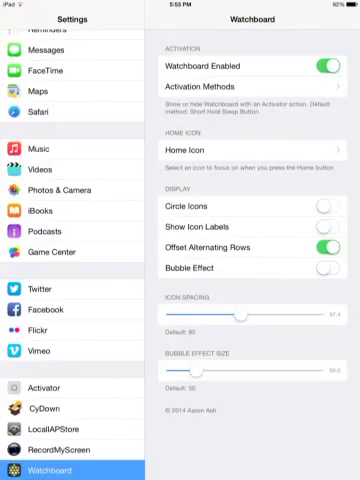
pyautogui.press('home')
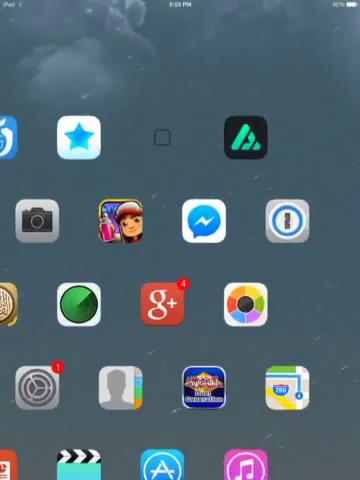
pyautogui.hscroll(-3)
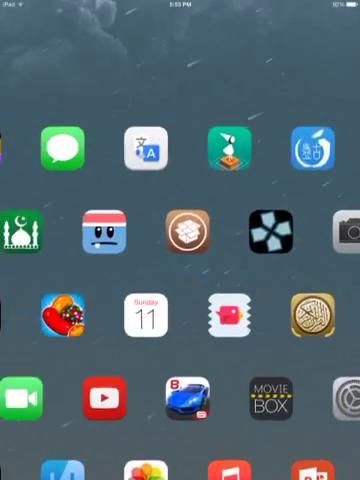
pyautogui.hscroll(-3)
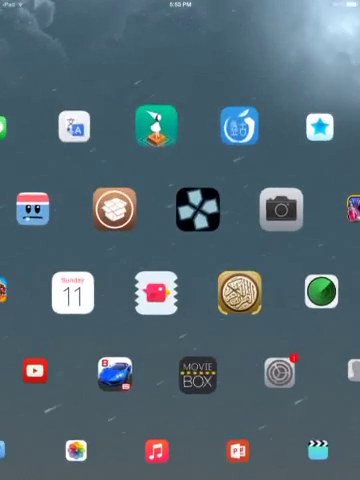
pyautogui.hscroll(-3)
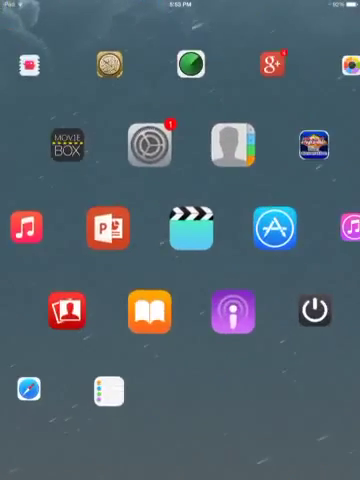
pyautogui.scroll(-3)
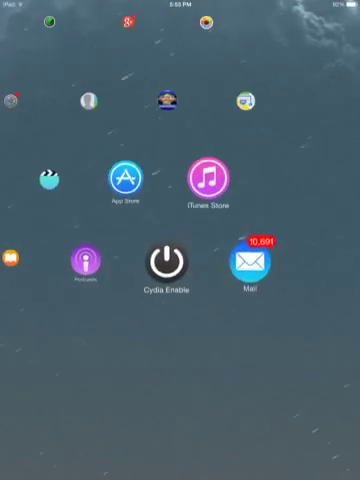
# - Re-enable Circle Icons, Show Icon Labels, Offset Alternating Rows and Bubble Effect
pyautogui.hscroll(-3)
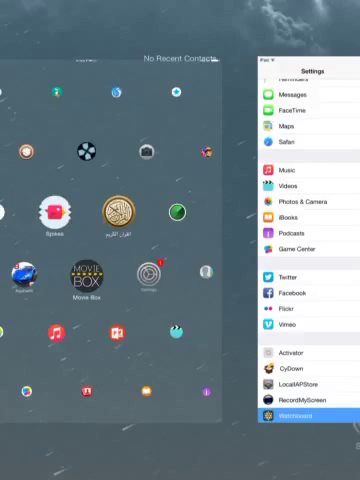
pyautogui.click(310, 428)
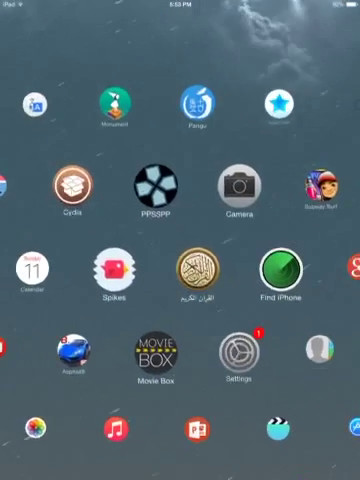
pyautogui.click(236, 356)
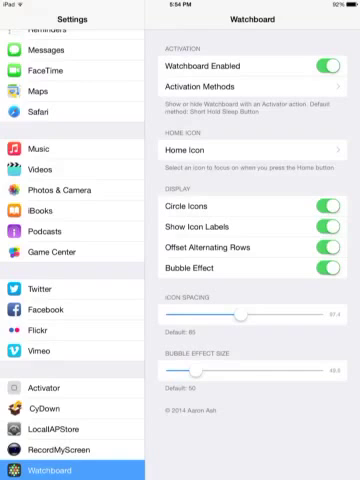
# - Return home to show the finished bubble grid of round app icons
pyautogui.press('home')
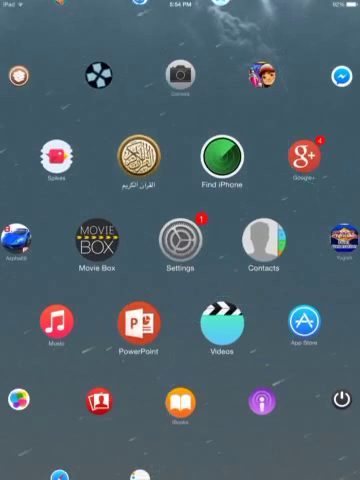